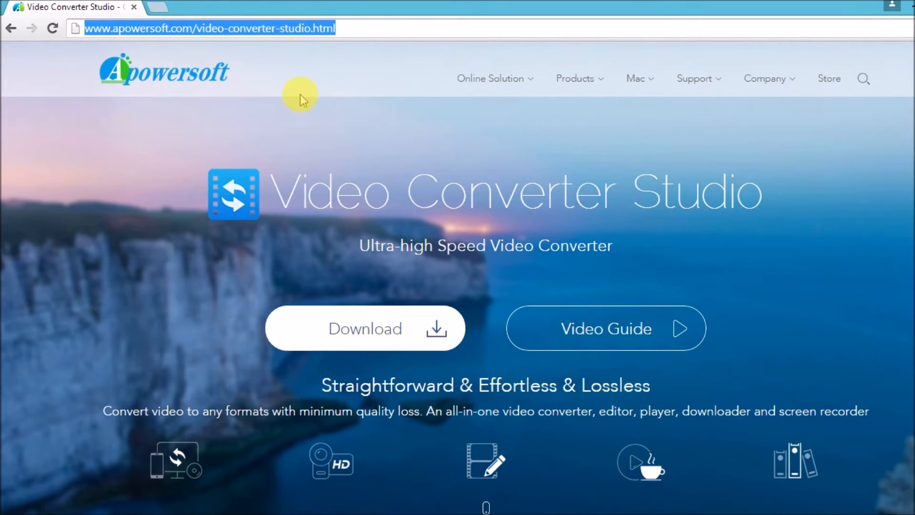
{"action": "mouse_move", "coordinate": [320, 90]}
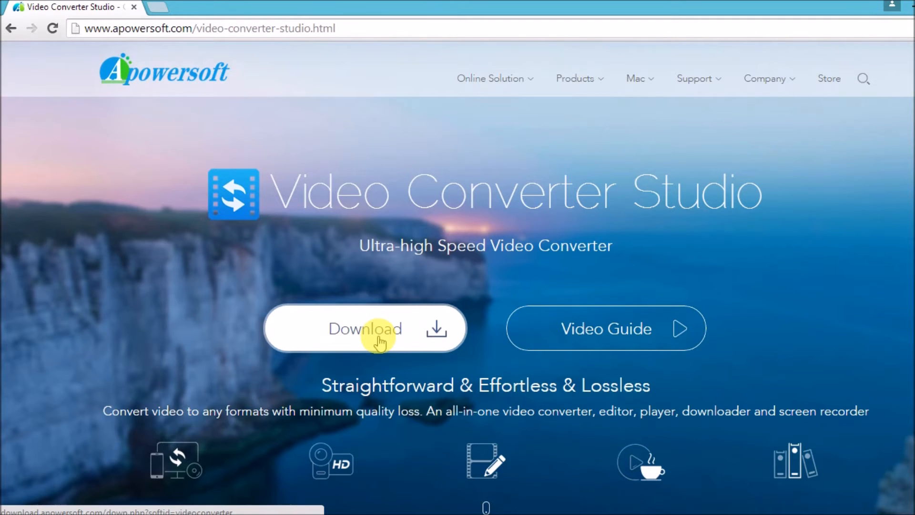
- Download Video Converter Studio from the Apowersoft product page
{"action": "left_click", "coordinate": [364, 328]}
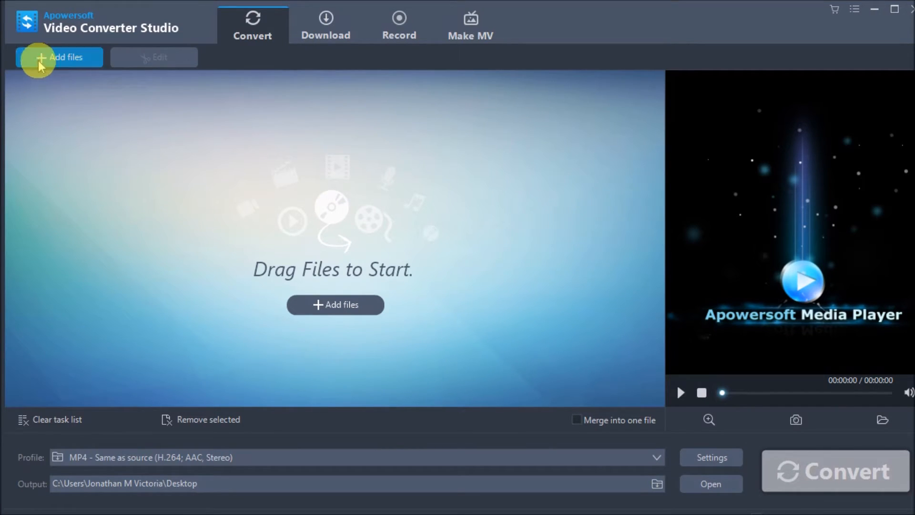
- Add H264_test1_Talkinghead_mov_480x360.mov from the Desktop to the conversion list
{"action": "left_click", "coordinate": [58, 58]}
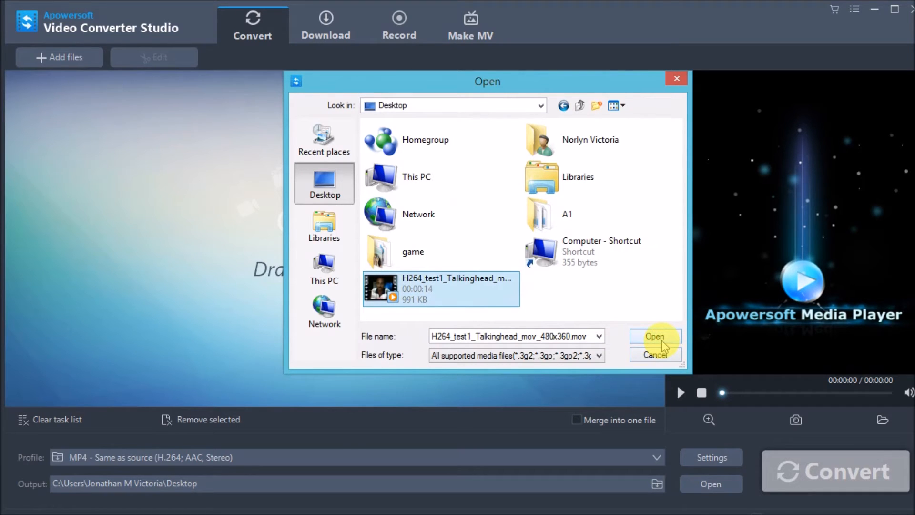
{"action": "left_click", "coordinate": [655, 336]}
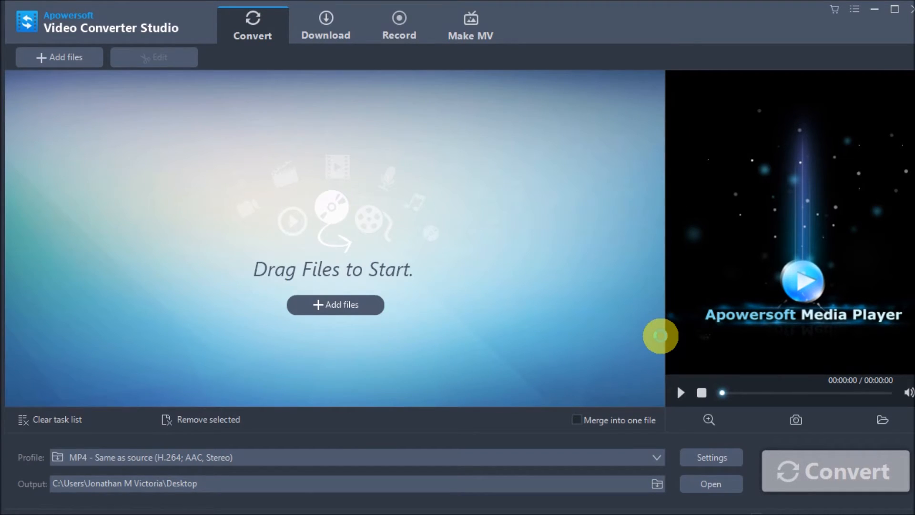
{"action": "left_click", "coordinate": [60, 57]}
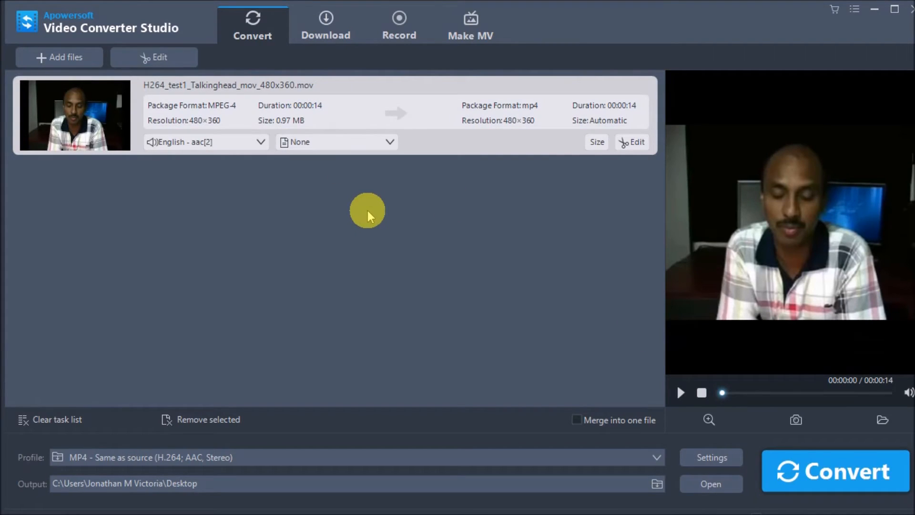
{"action": "mouse_move", "coordinate": [294, 405]}
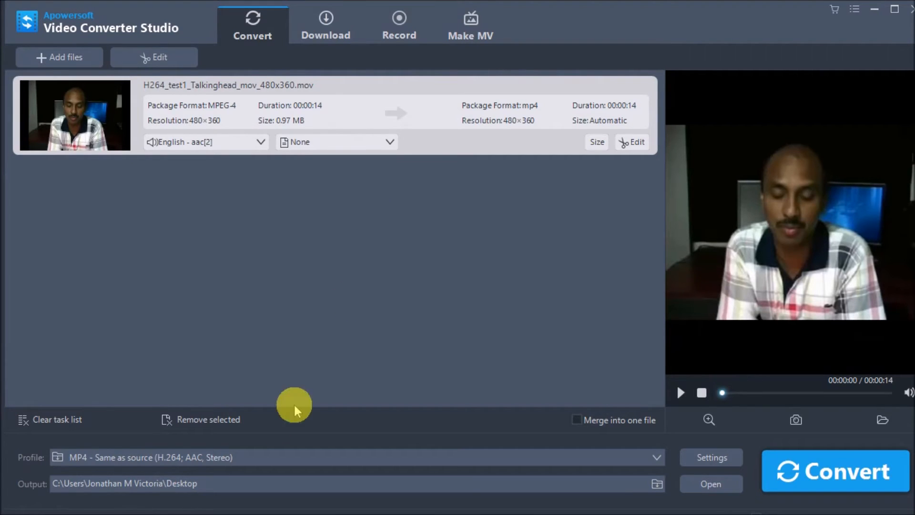
{"action": "mouse_move", "coordinate": [213, 457]}
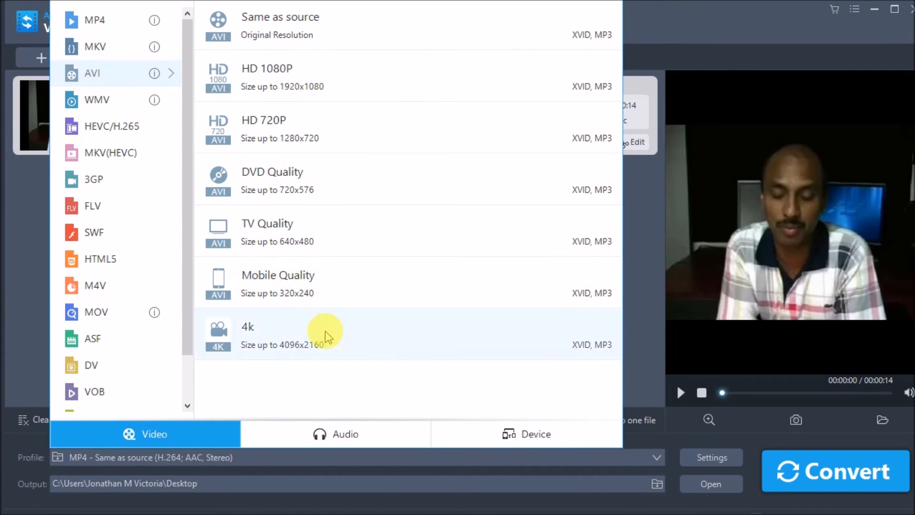
- Set the output profile to AVI HD 1080P (1920×1080)
{"action": "left_click", "coordinate": [280, 76]}
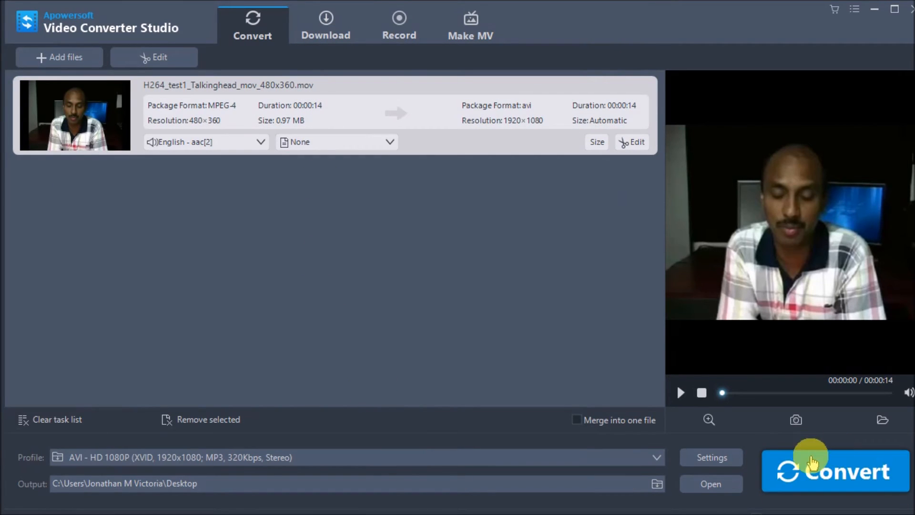
- Run the AVI conversion and dismiss the Finished dialog once it completes
{"action": "left_click", "coordinate": [835, 471]}
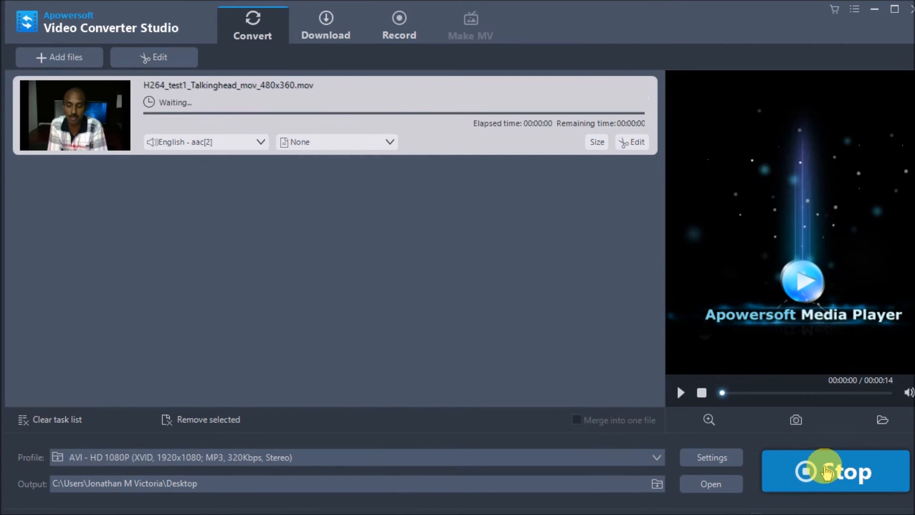
{"action": "left_click", "coordinate": [835, 471]}
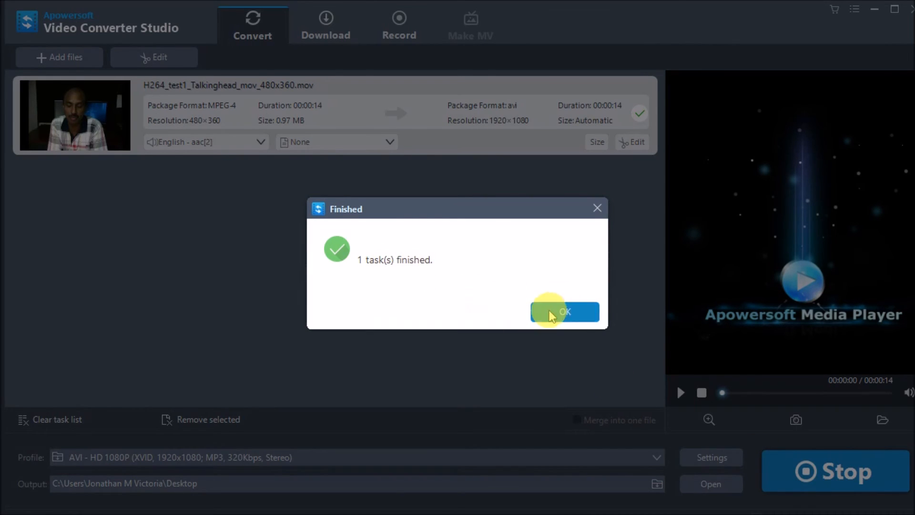
{"action": "left_click", "coordinate": [564, 312]}
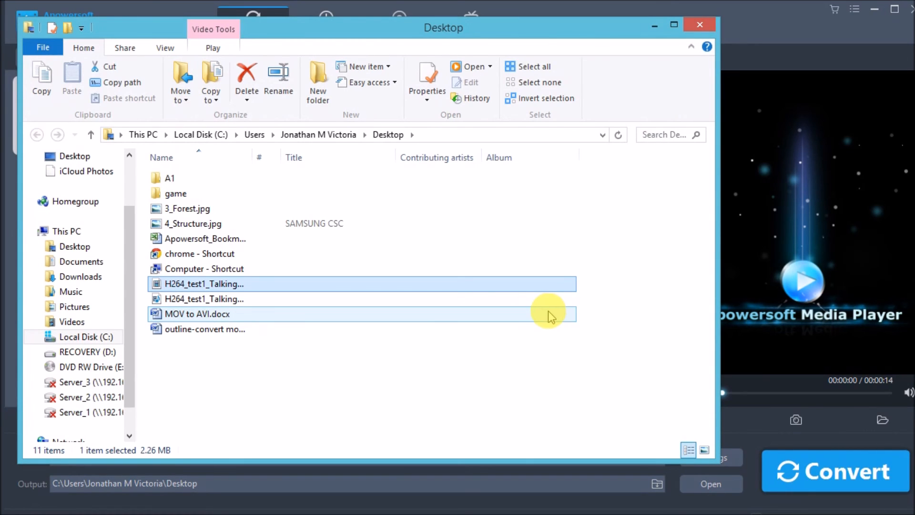
- Select the converted AVI file in the Desktop folder
{"action": "left_click", "coordinate": [205, 283]}
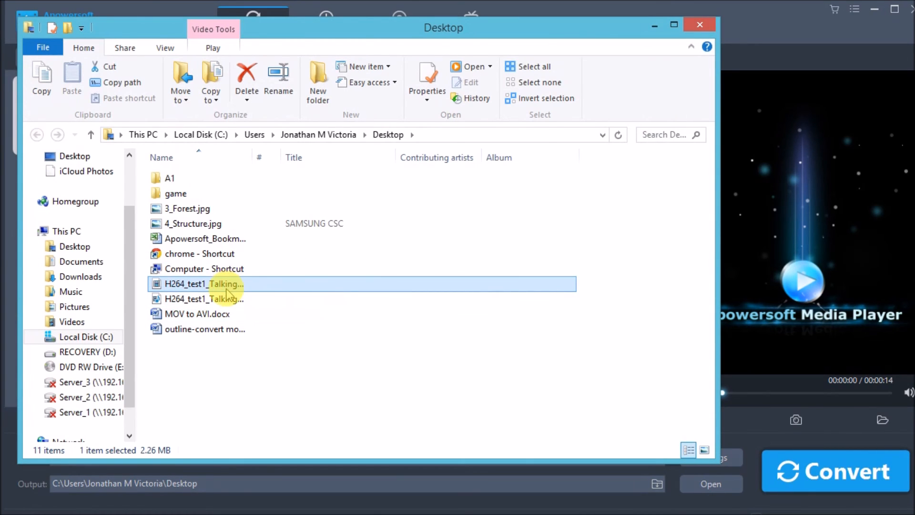